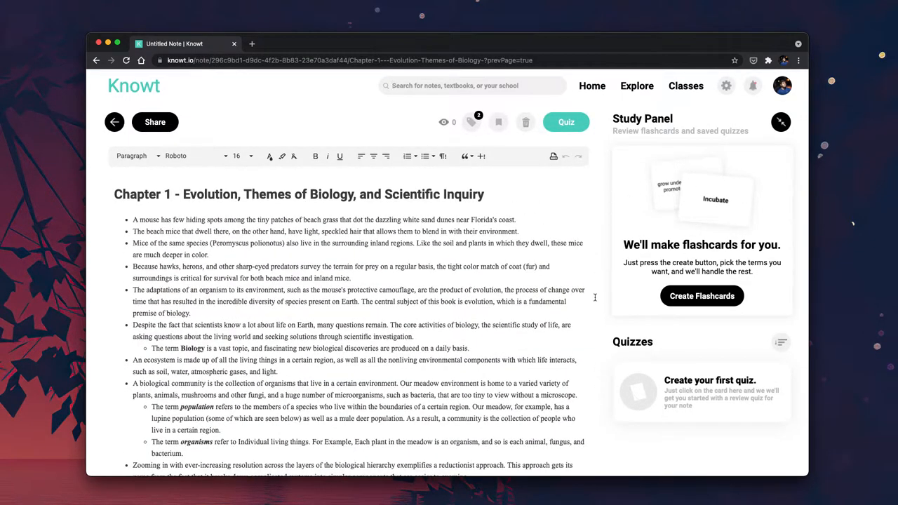
mouse_move(766, 317)
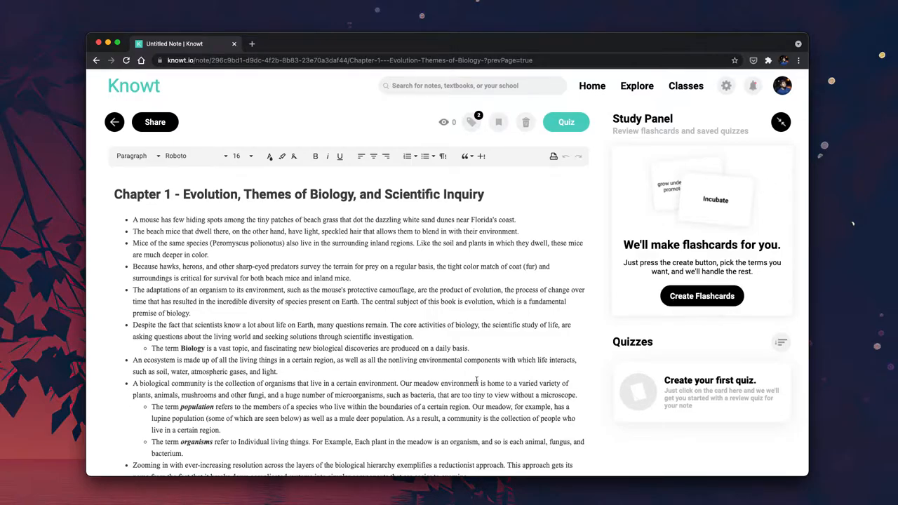
mouse_move(727, 310)
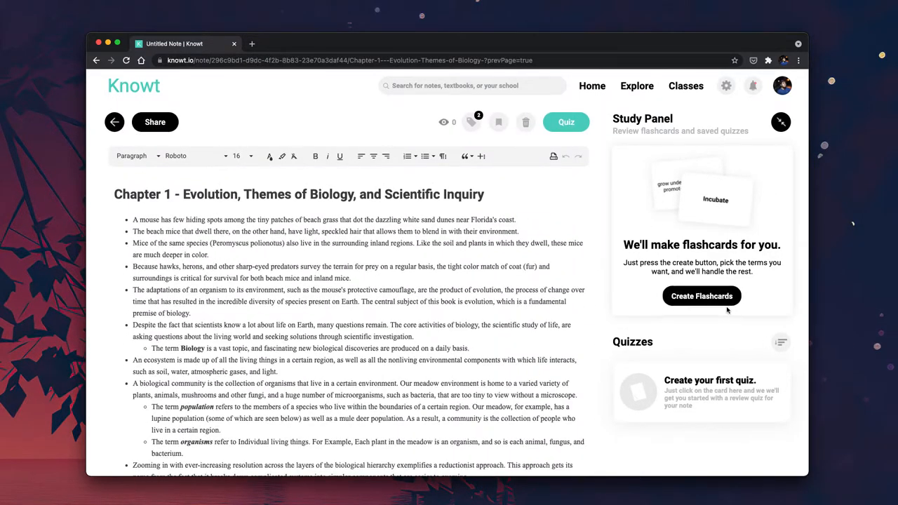
Generate 20 flashcards from the Chapter 1 note and advance through leaf and mouse to card 4, microscope.
left_click(701, 294)
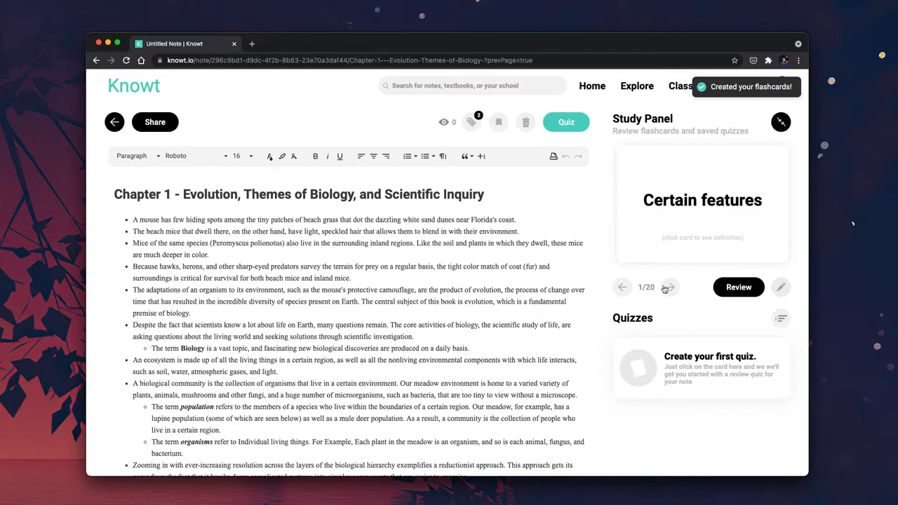
left_click(668, 286)
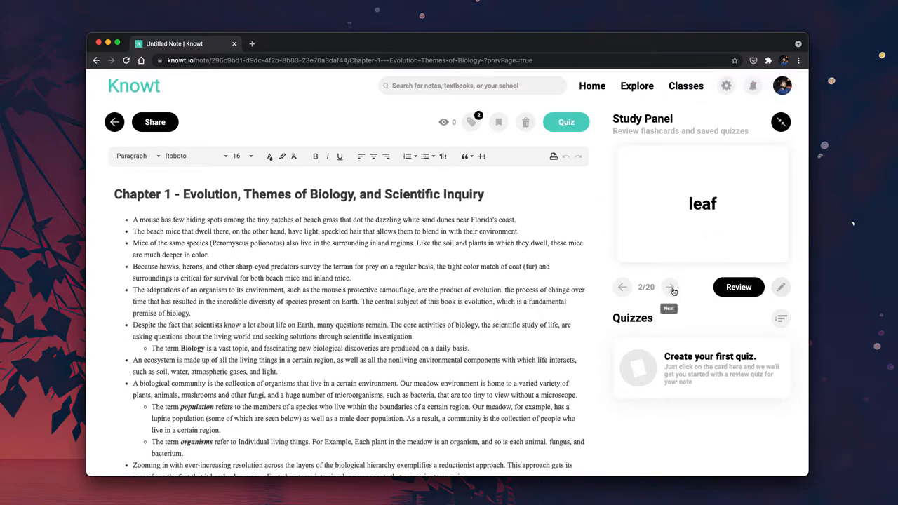
left_click(671, 286)
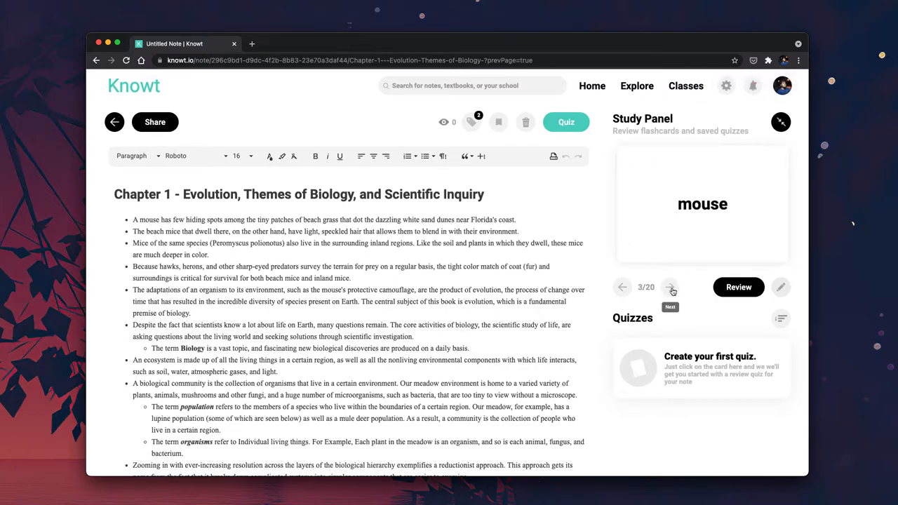
mouse_move(758, 324)
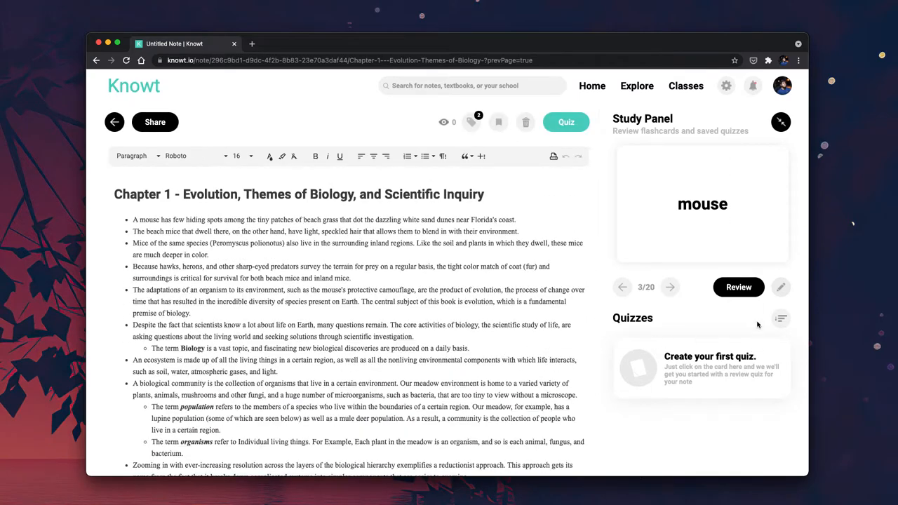
mouse_move(780, 286)
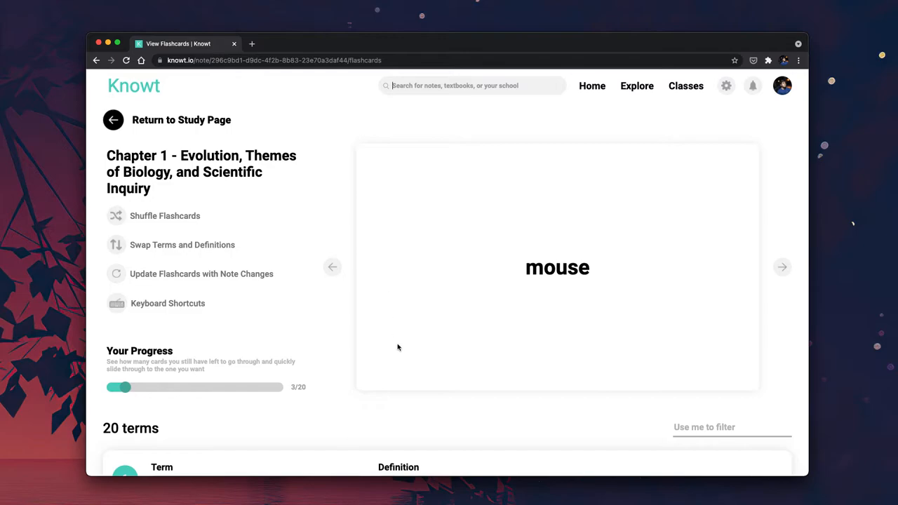
mouse_move(418, 362)
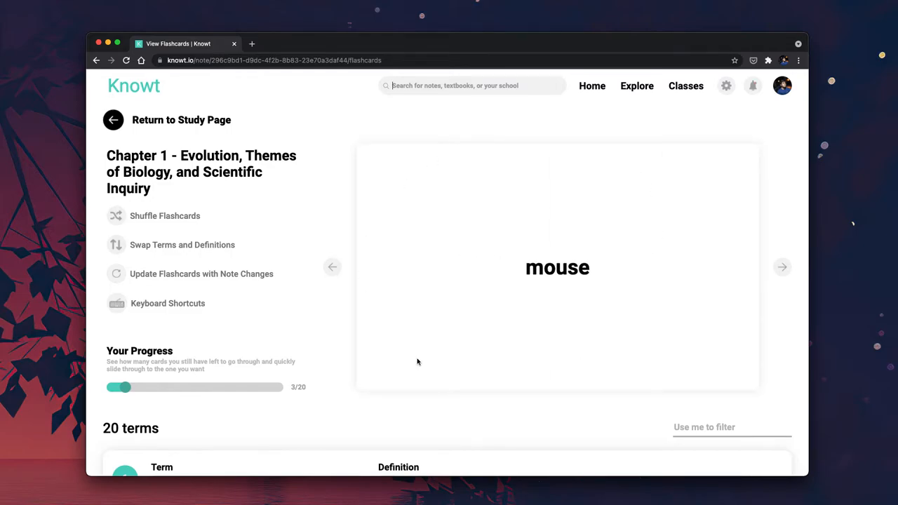
left_click(783, 267)
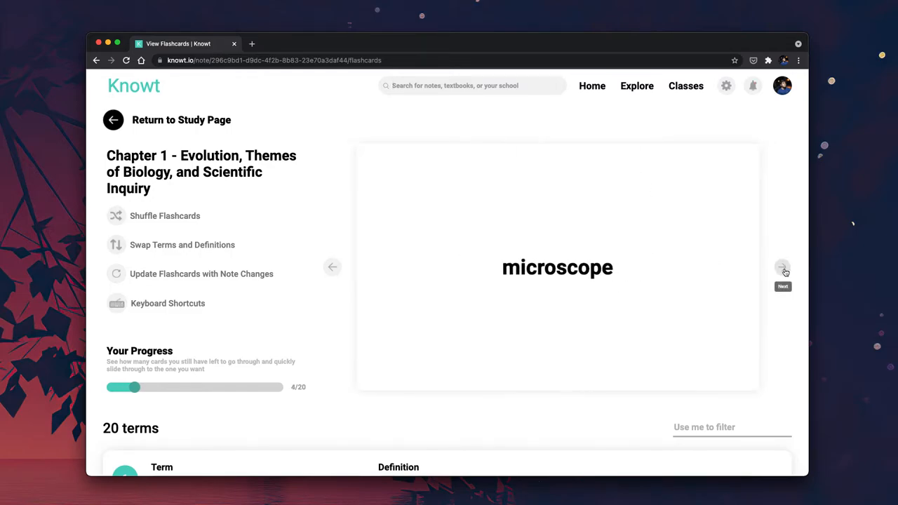
scroll("down", 3)
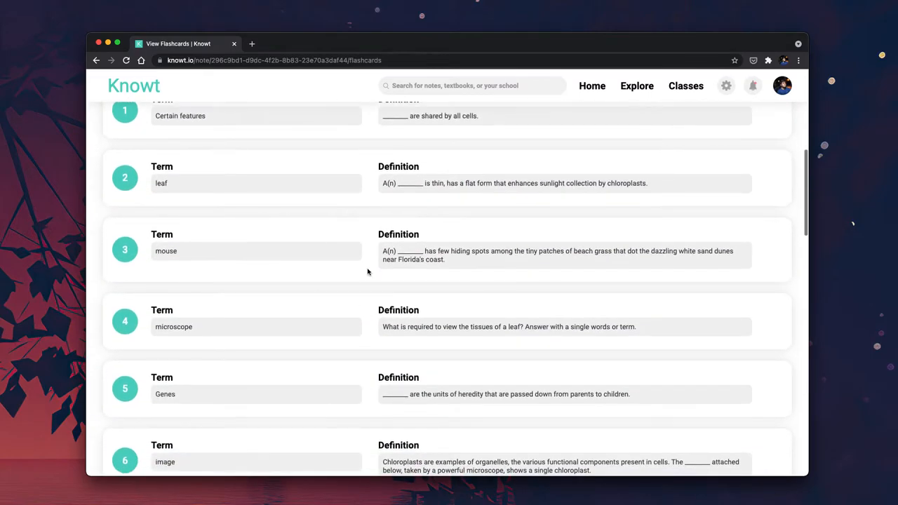
scroll("down", 3)
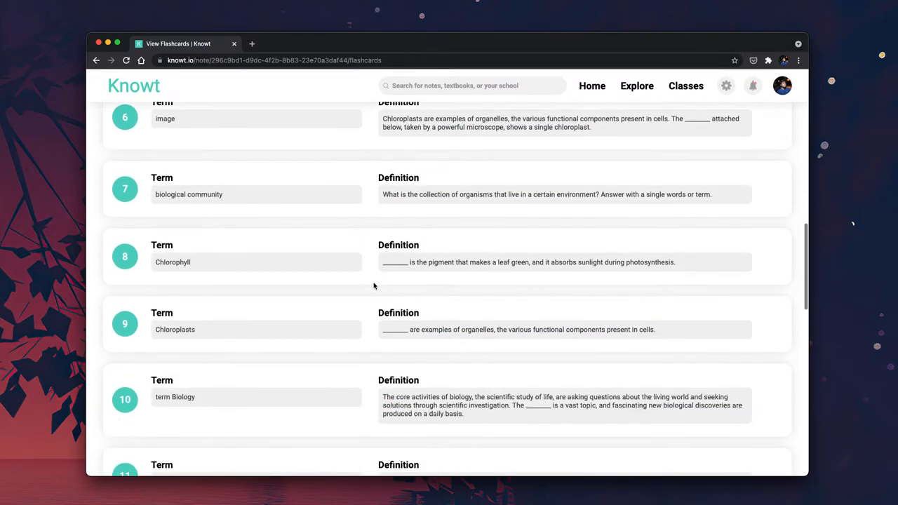
scroll("down", 3)
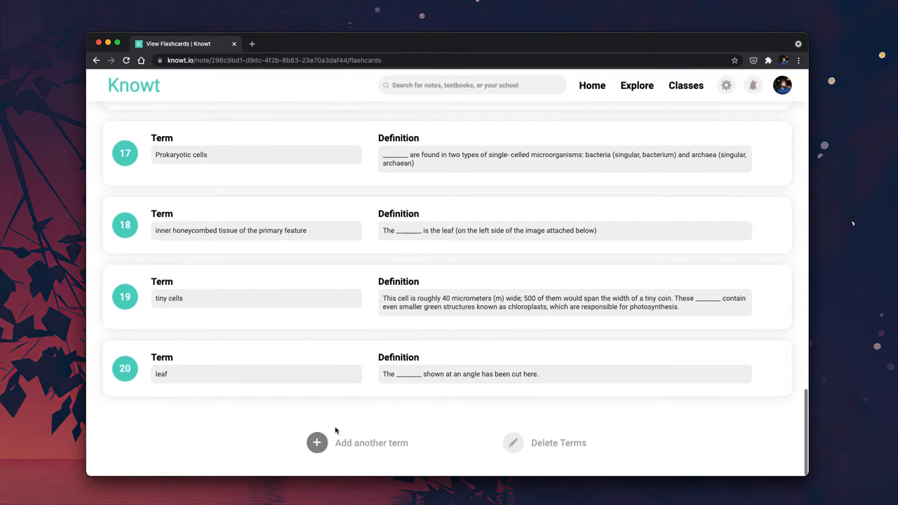
scroll("up", 3)
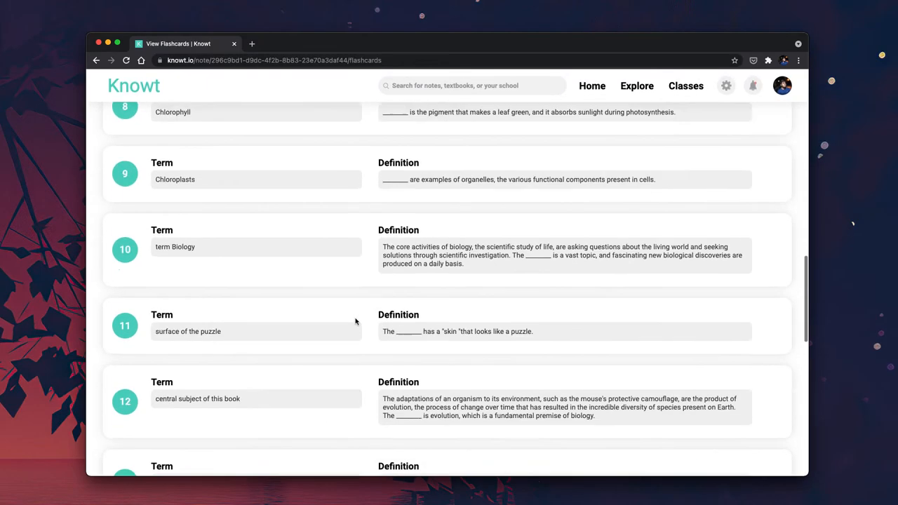